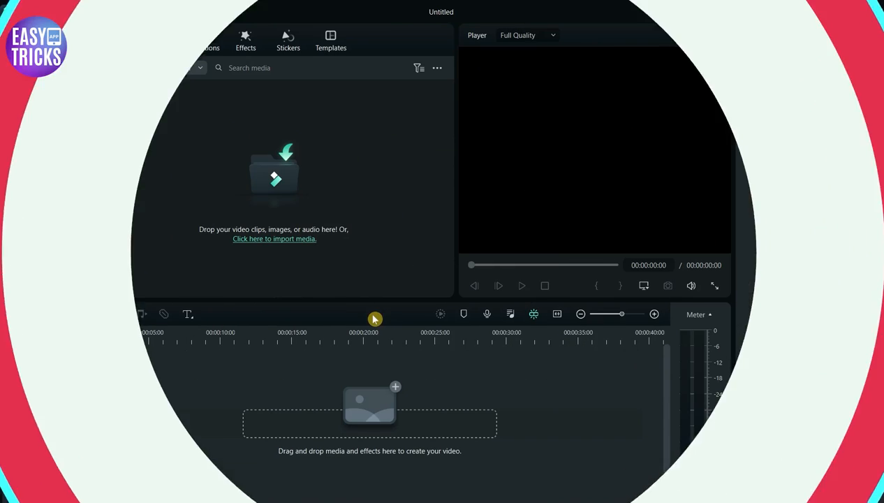
# Import the video clip into the project's media library
pyautogui.click(273, 238)
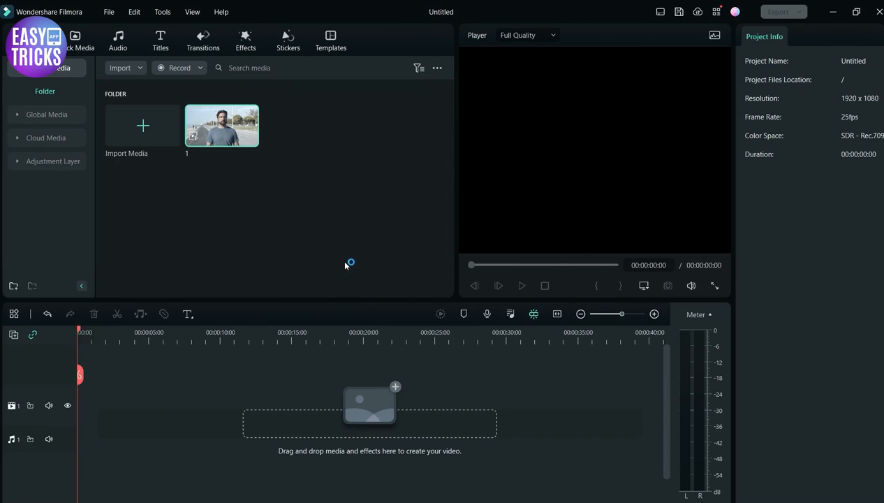
# Place the clip on the timeline and add a LowerThirds title above it
pyautogui.moveTo(221, 126); pyautogui.dragTo(159, 403)
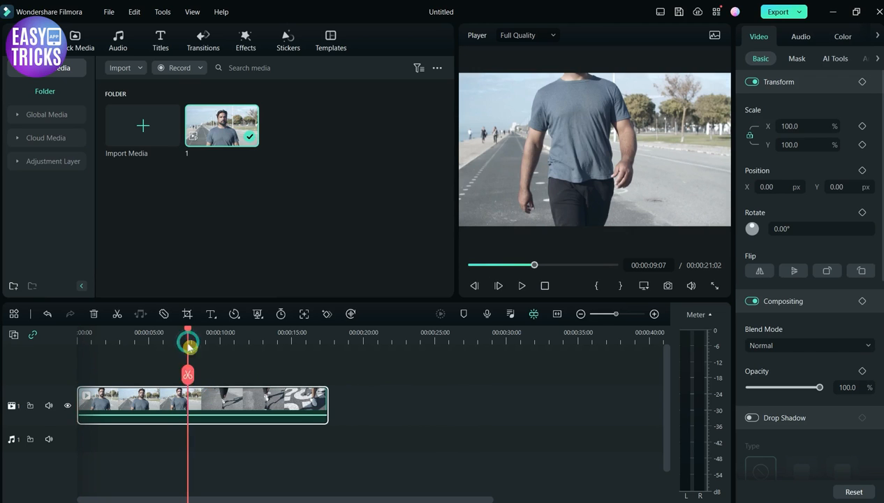
pyautogui.click(159, 39)
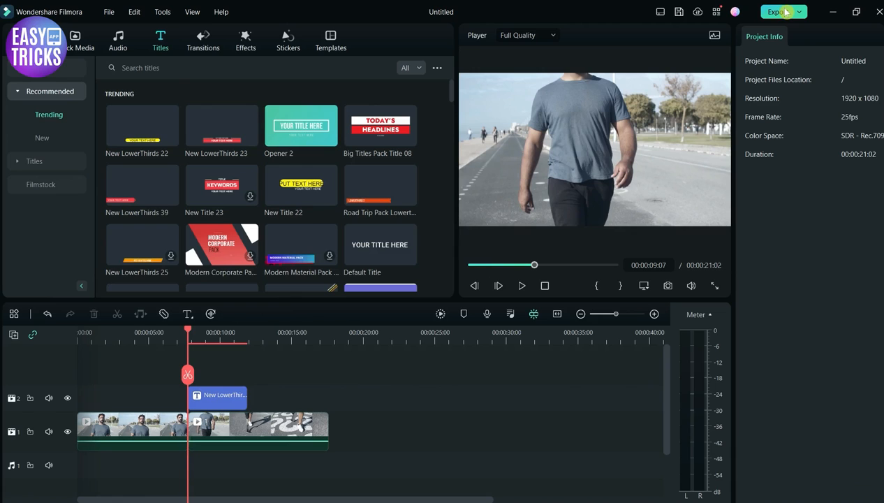
# Start a local MP4 export of the project named "1"
pyautogui.click(776, 11)
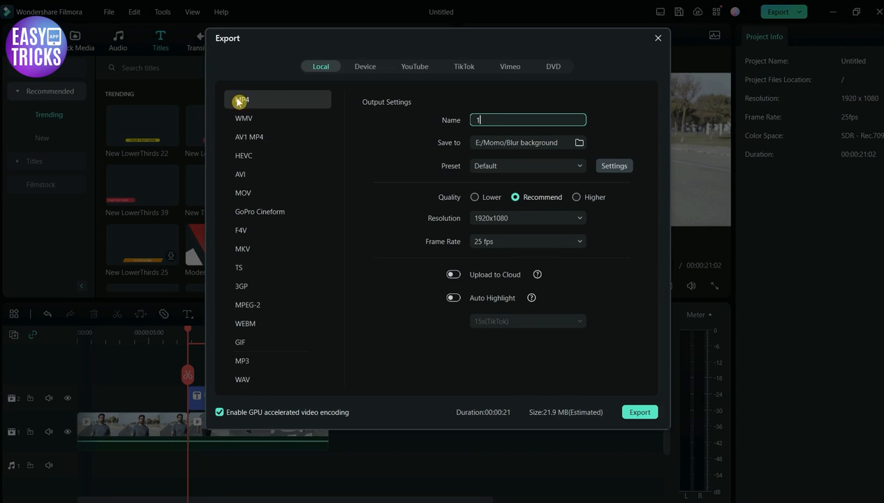
pyautogui.moveTo(259, 210)
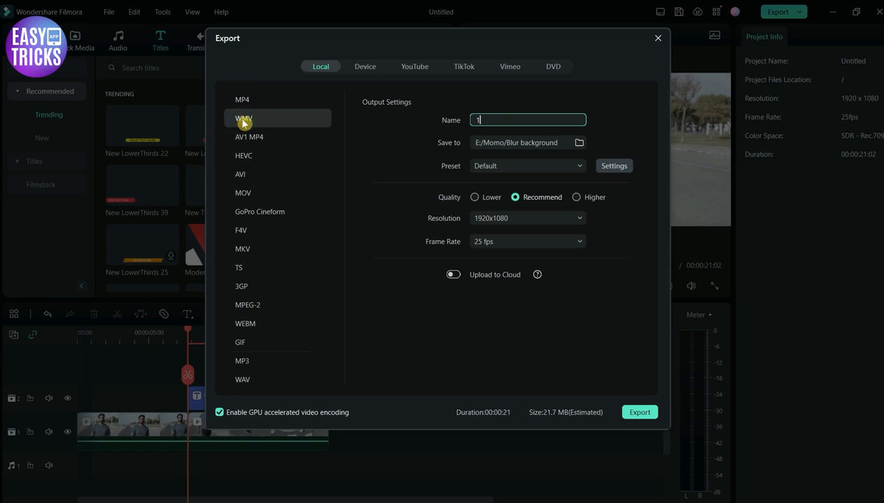
pyautogui.click(243, 99)
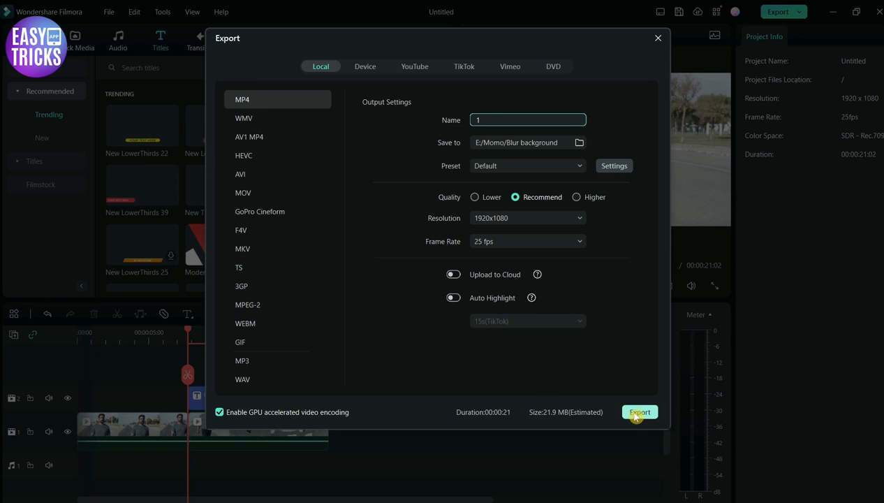
pyautogui.click(639, 412)
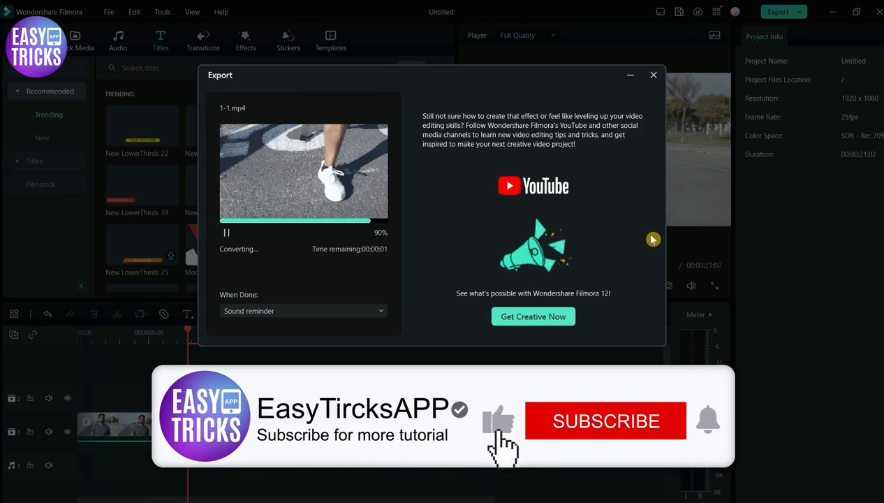
# Wait in the Export progress window while 1-1.mp4 converts toward completion
pyautogui.click(605, 420)
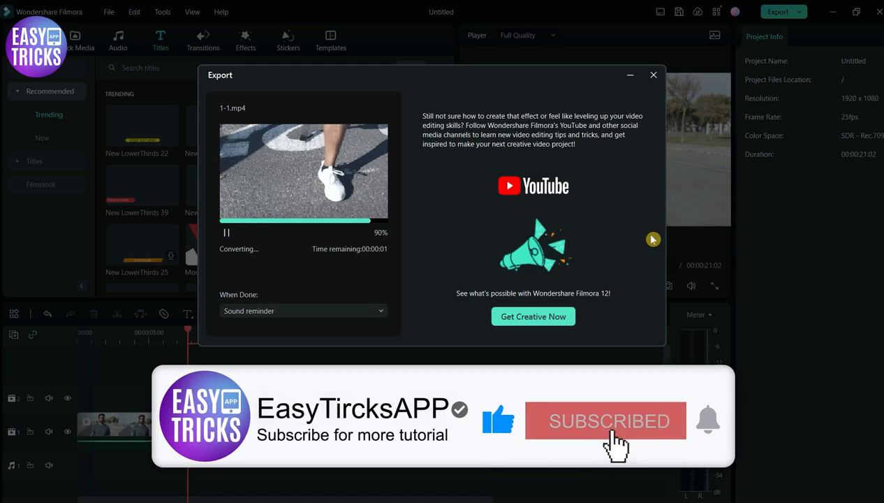